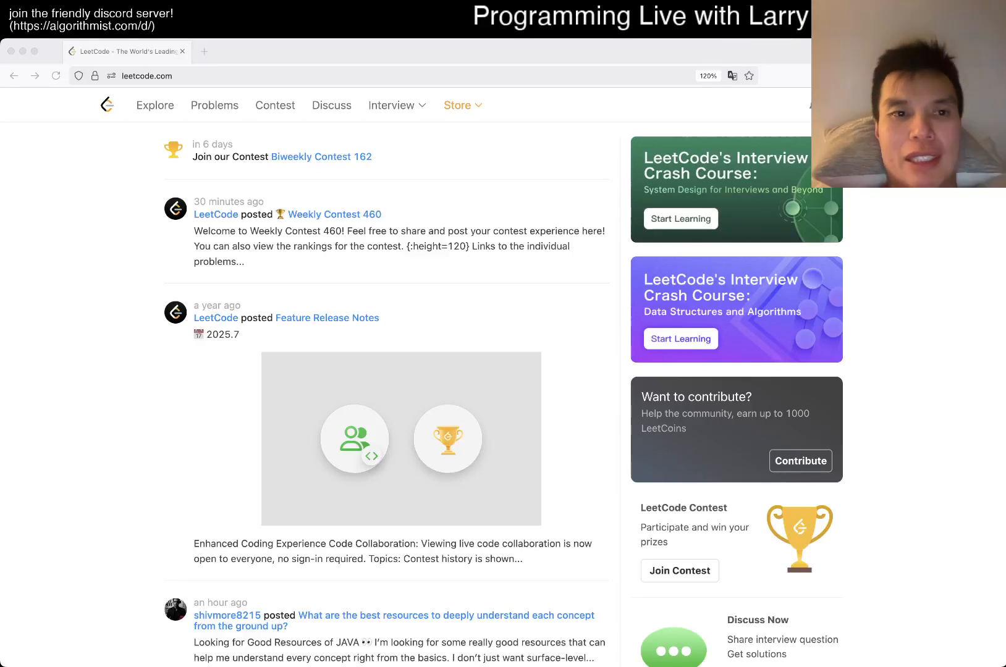
- Open the Problems list, with daily problem 2210 Count Hills and Valleys at the top
click(214, 105)
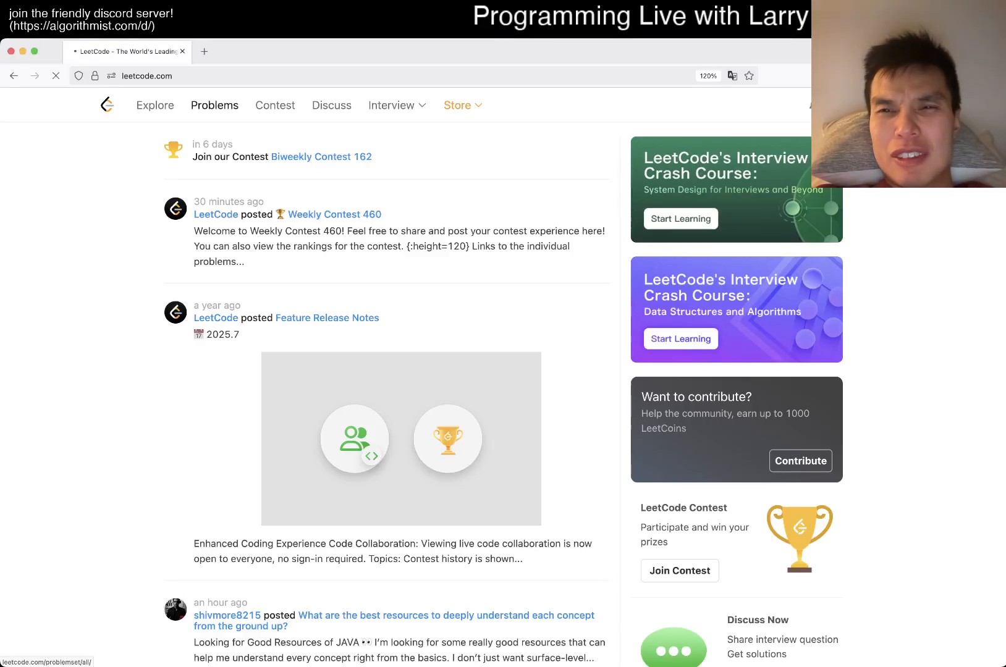
click(214, 105)
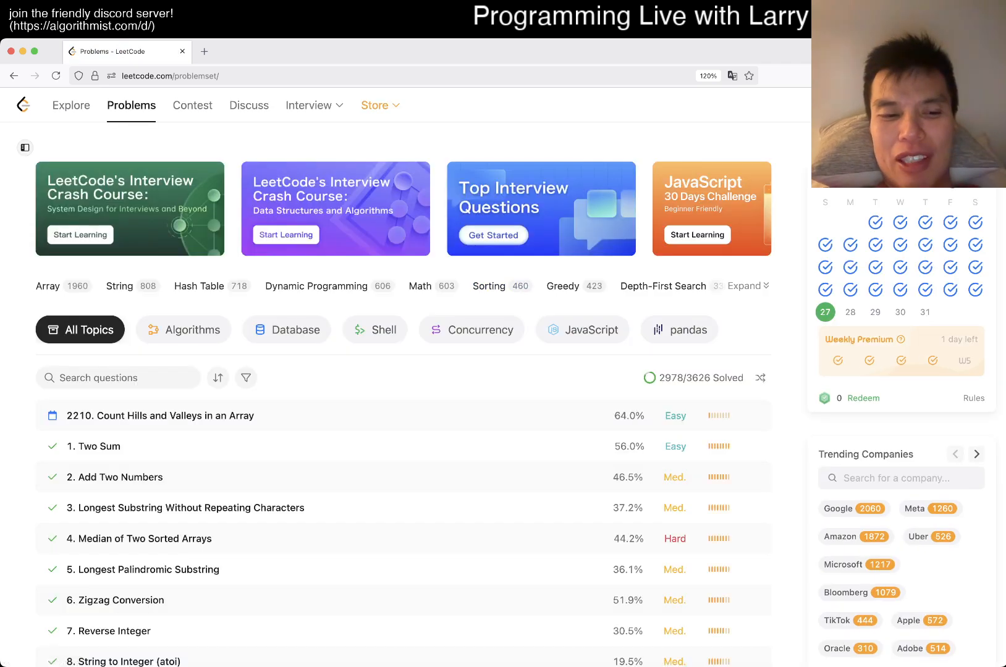
- Open problem 2210 Count Hills and Valleys in an Array from the list
click(161, 416)
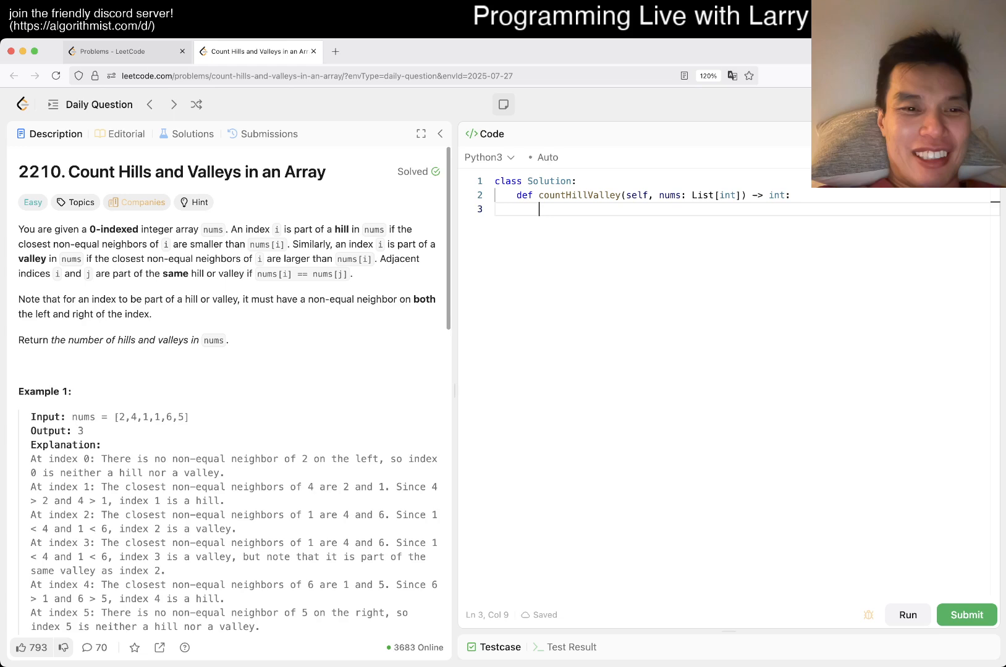
scroll(down, 3)
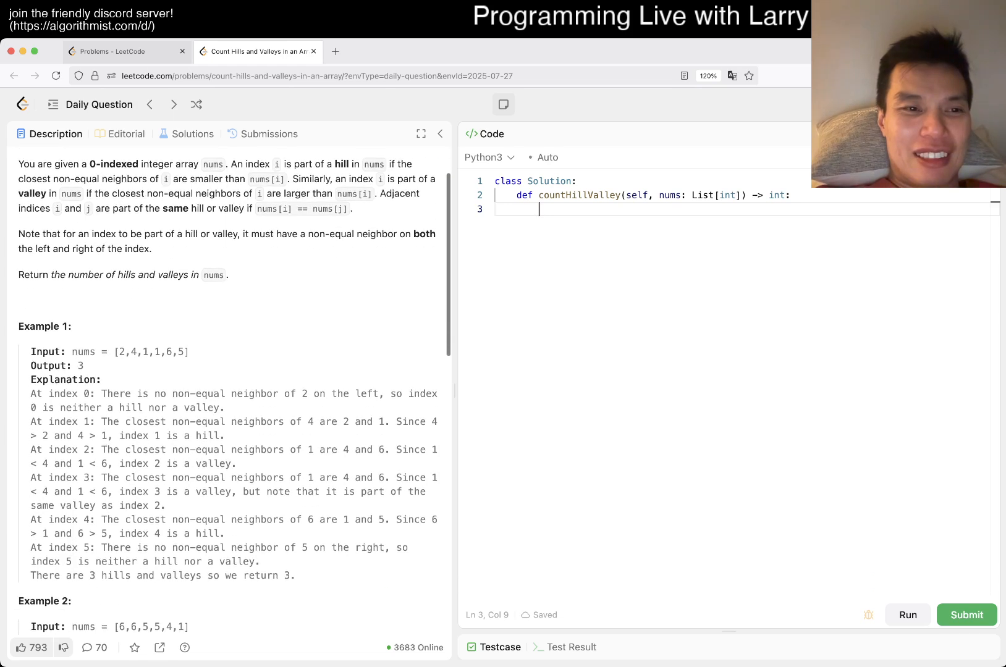
scroll(up, 3)
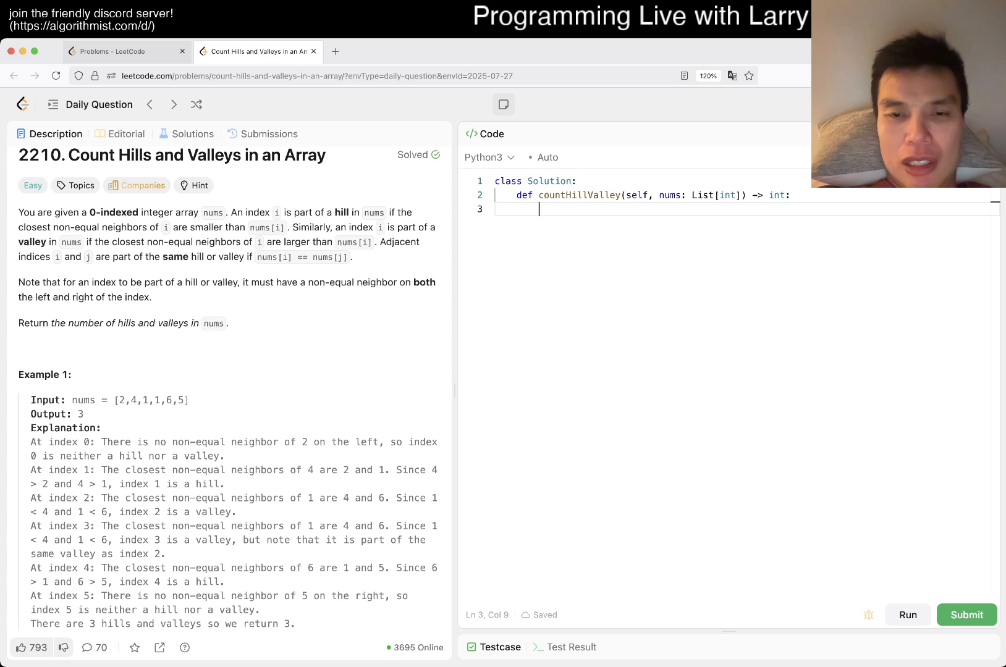
- Set N = len(nums), count = 0, and loop i over range(1, N - 1)
text(N = len(nums)
text(for)
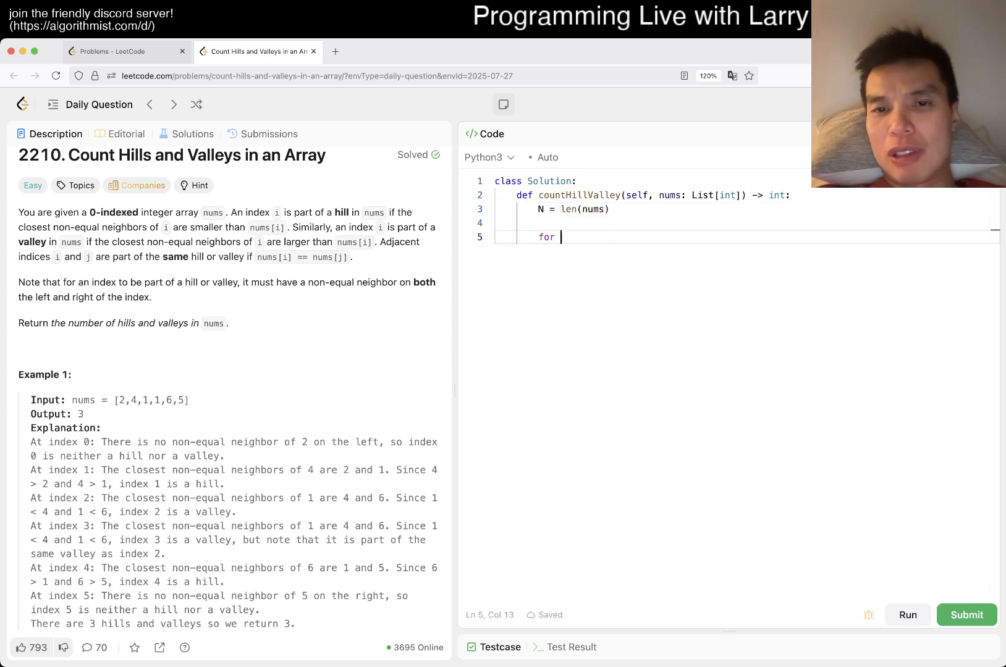
text(i in range()
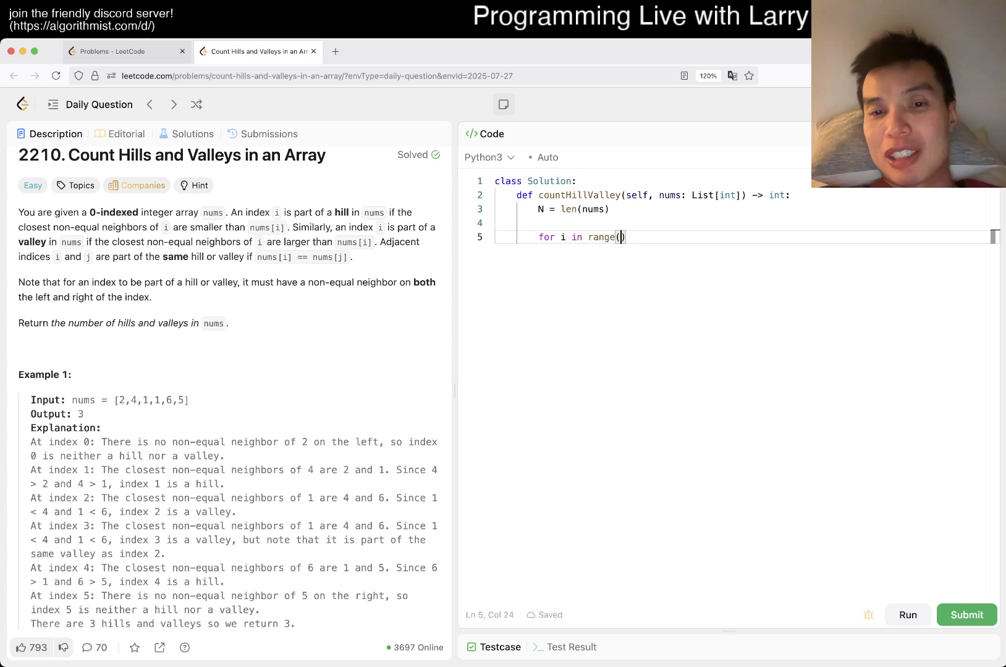
text(1, N - 1)
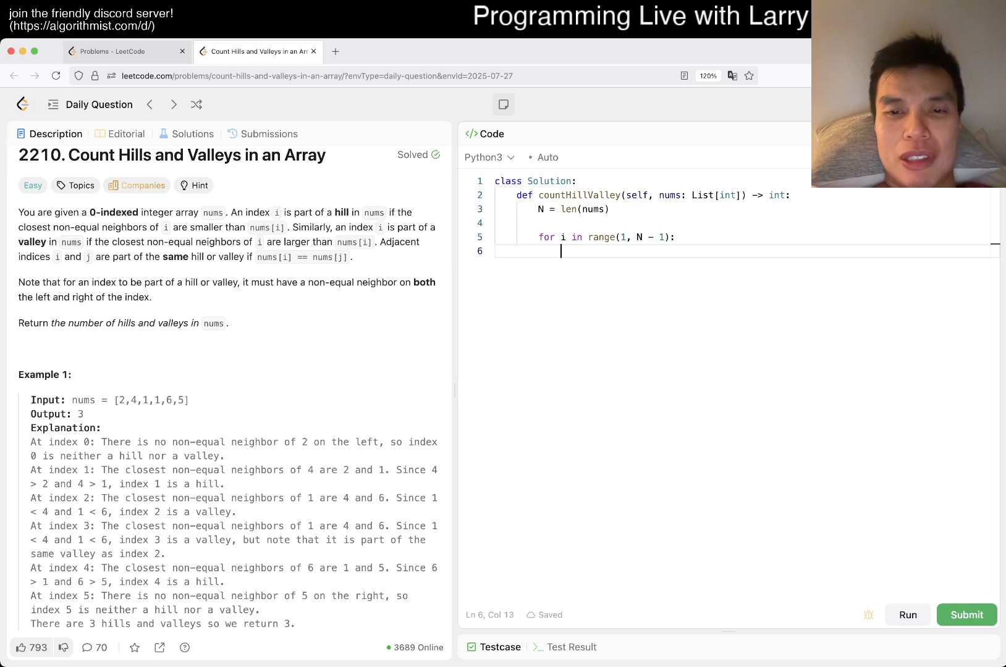
text(count)
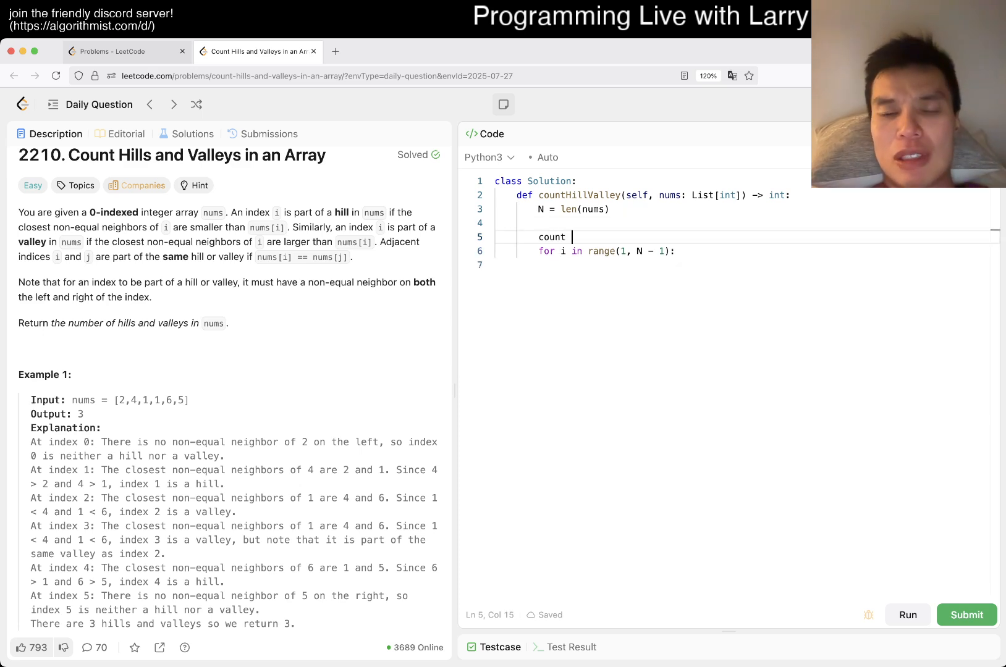
text(= 0)
click(735, 265)
text(if nums[)
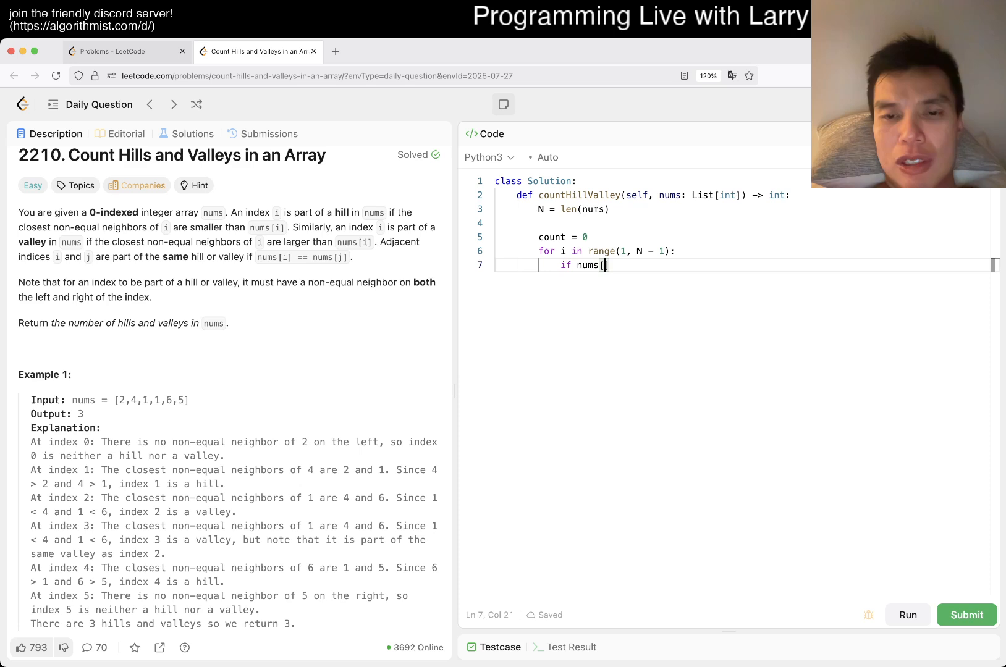
- Increment count when nums[i] is above or below both neighbours, then return count
text(i] > nums[i - 1] and nums[i])
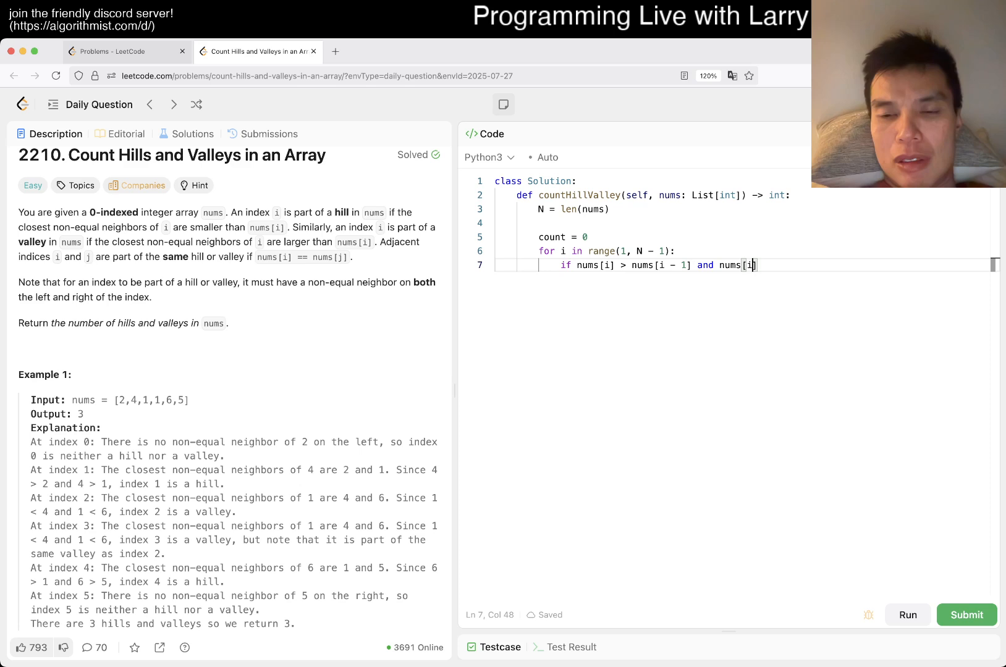
text(> nums[i])
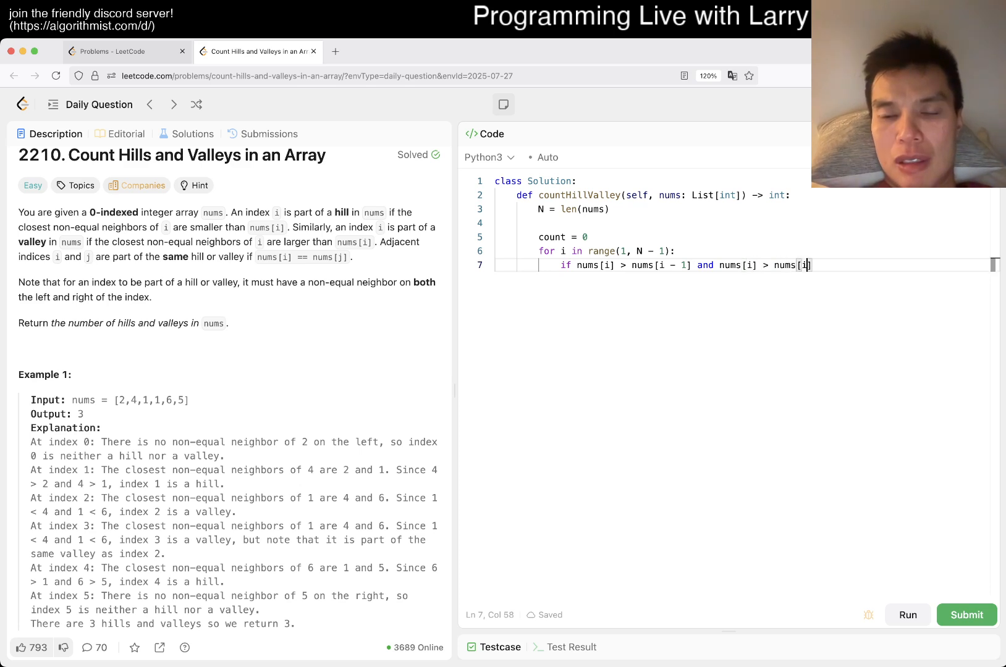
text(+ 1)
text(count)
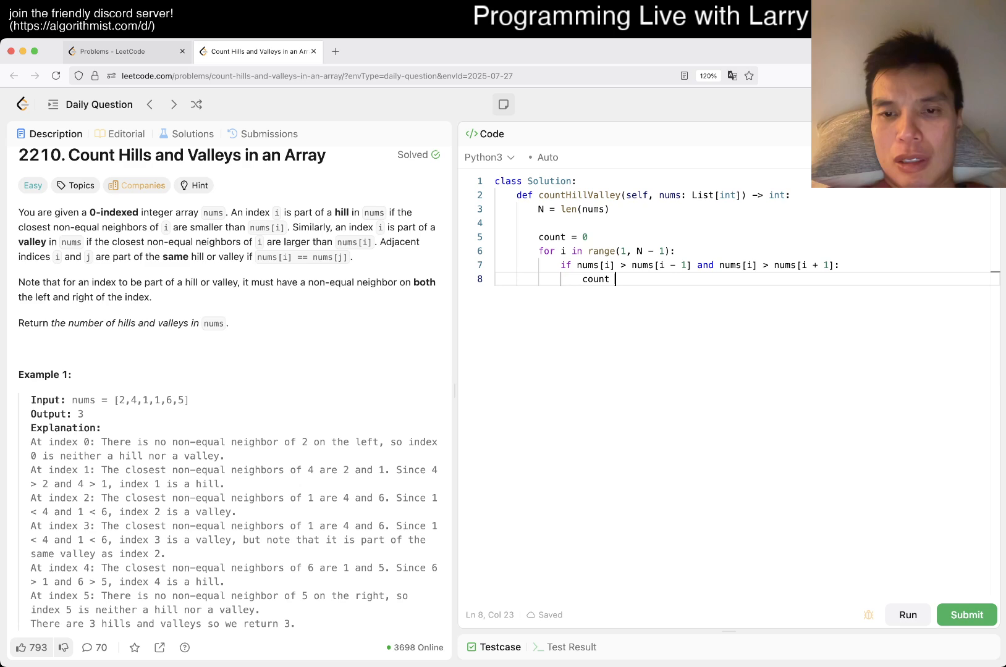
text(+= 1)
text(elif nums[i] < nums[i - 1] and nums[i] < nums[i + 1]:)
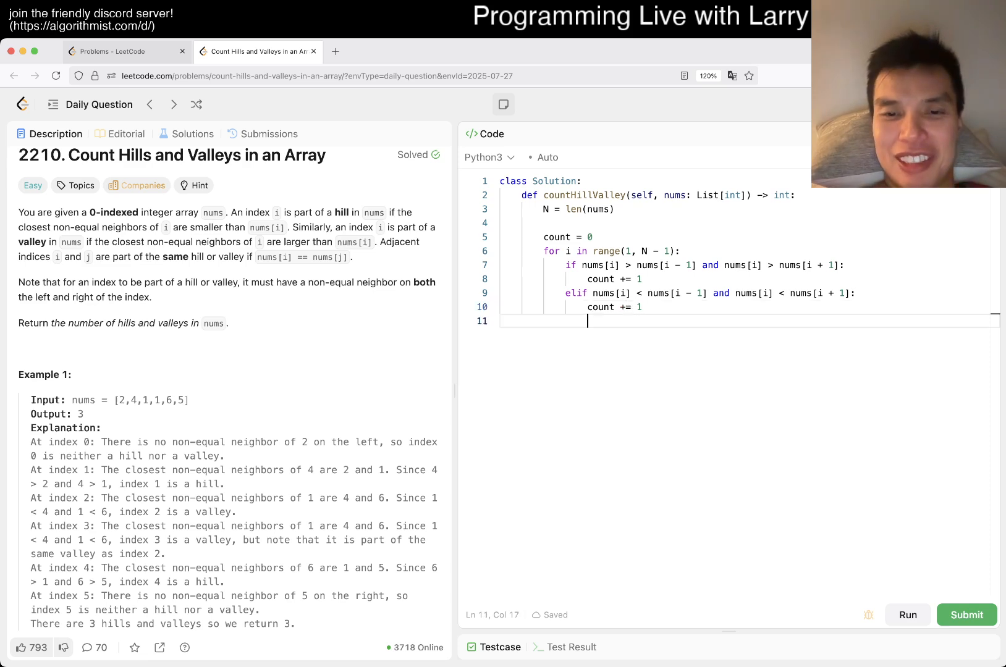
text(return count)
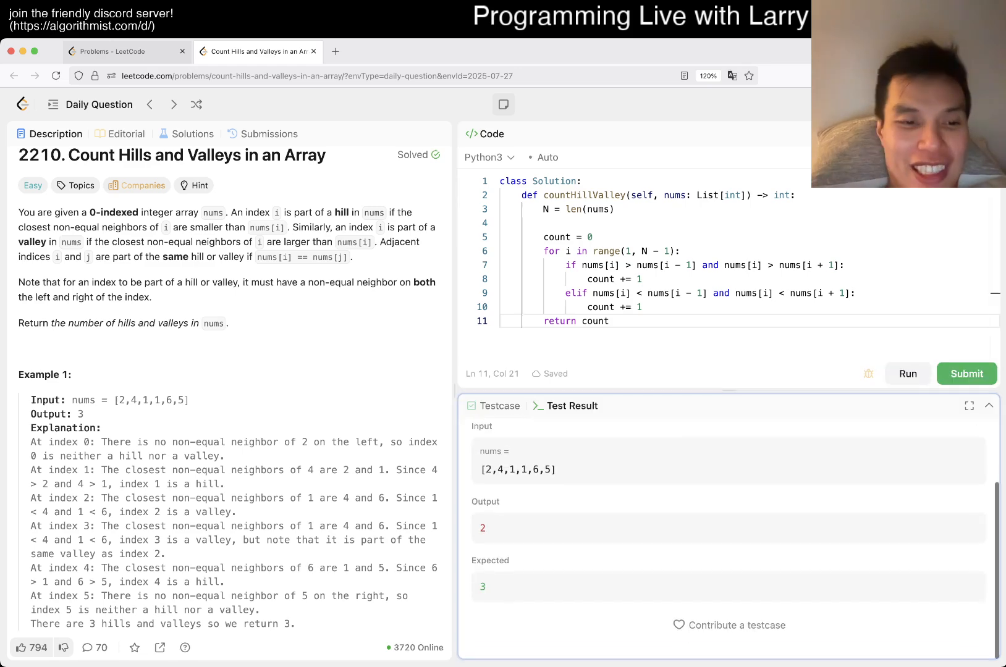
- Insert blank lines below the countHillValley signature, above the counting loop
scroll(down, 3)
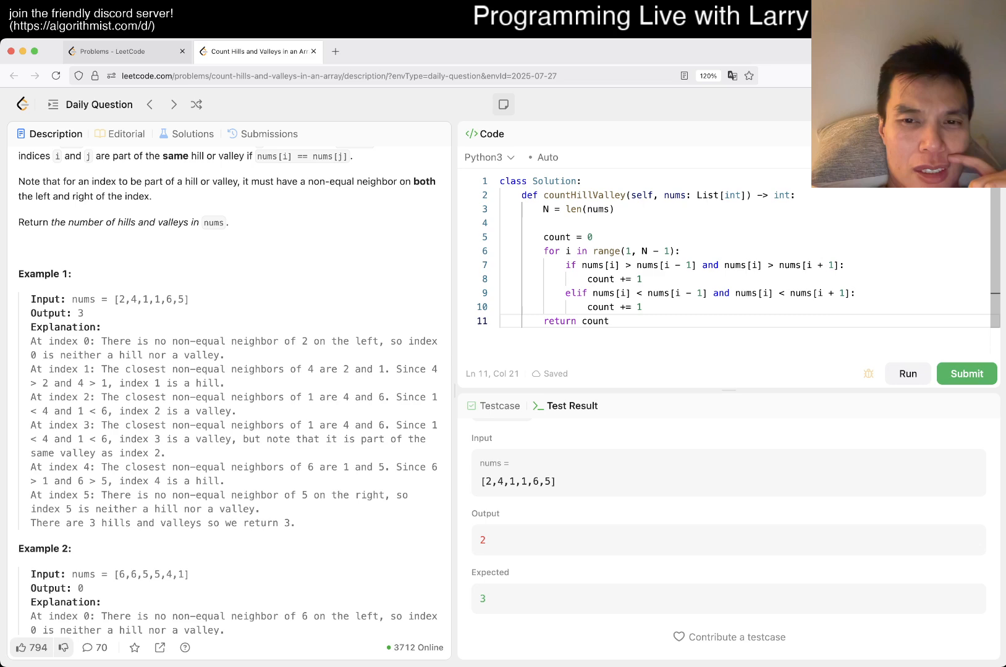
click(640, 307)
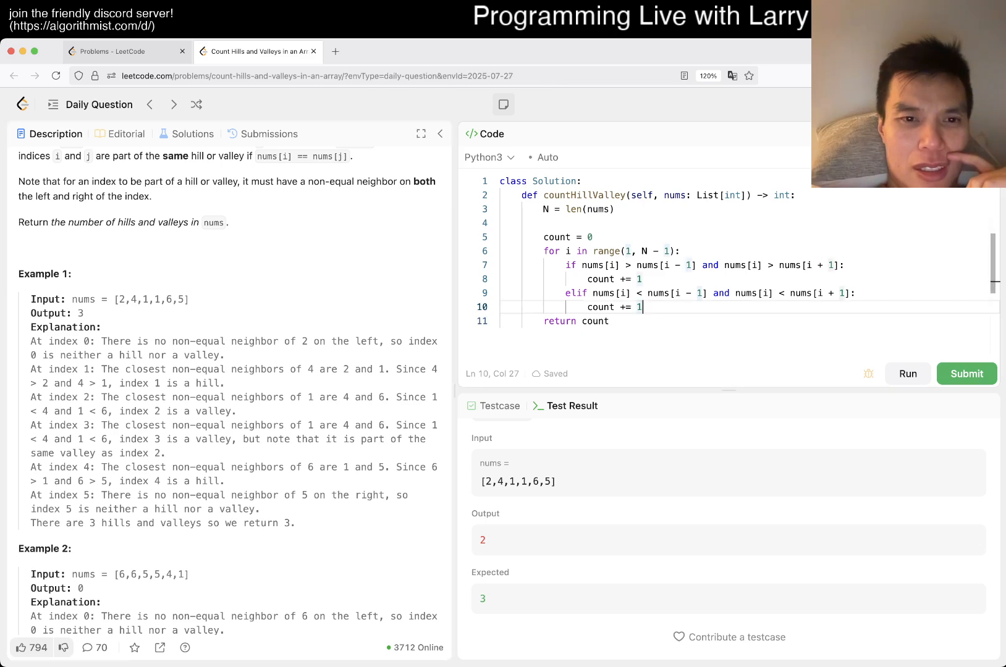
scroll(up, 3)
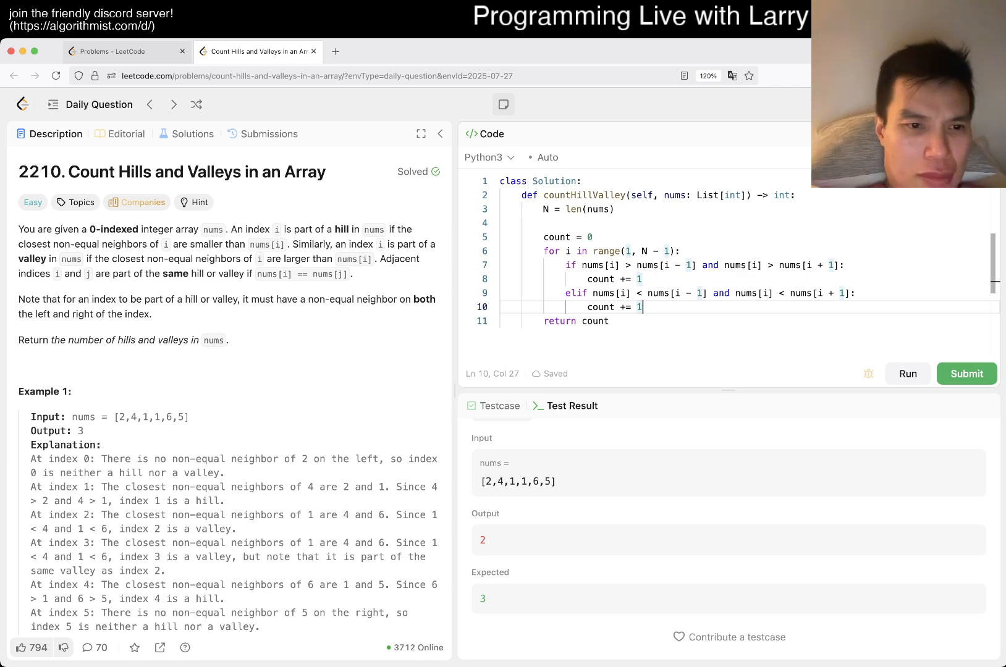
scroll(down, 3)
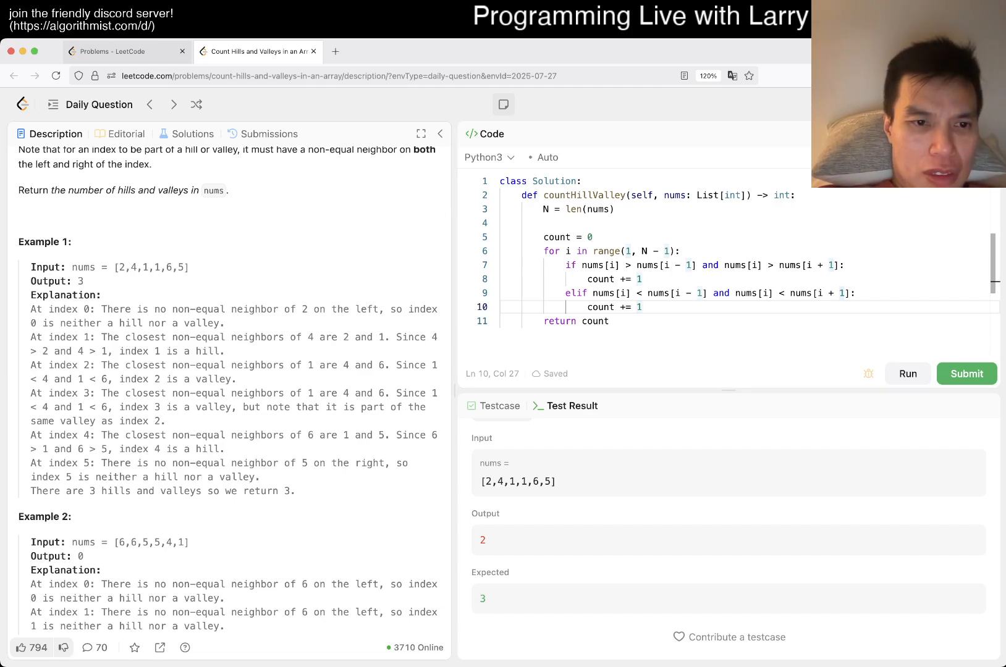
double_click(132, 267)
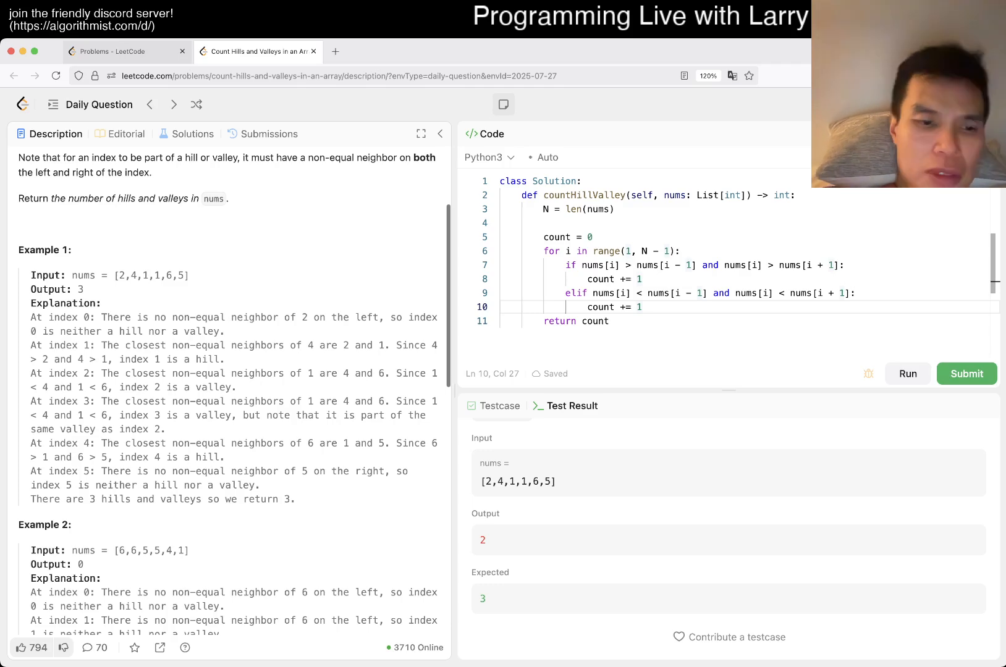
scroll(down, 3)
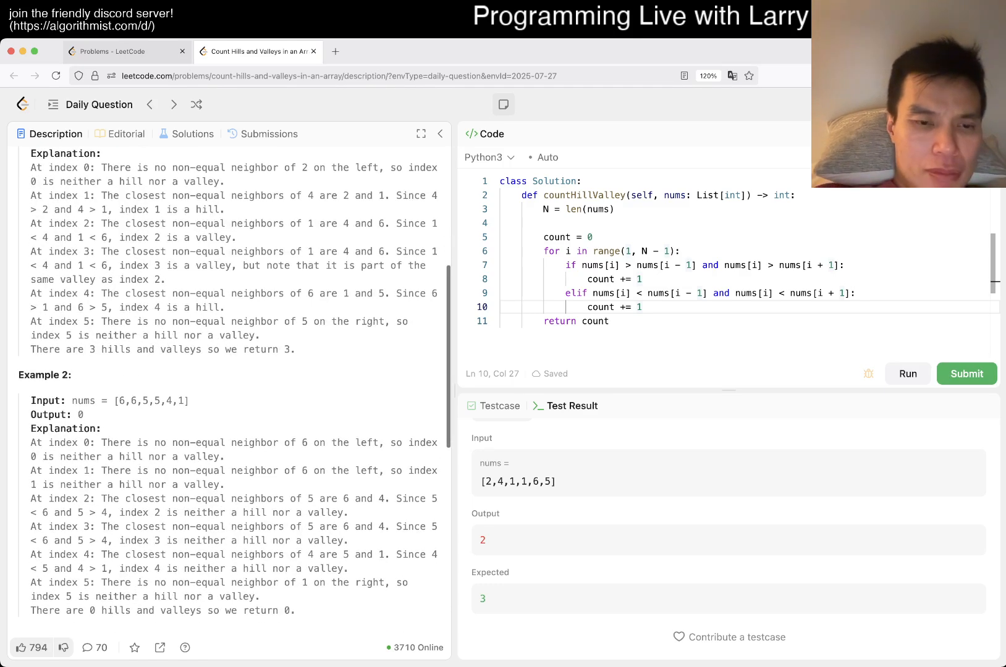
scroll(down, 3)
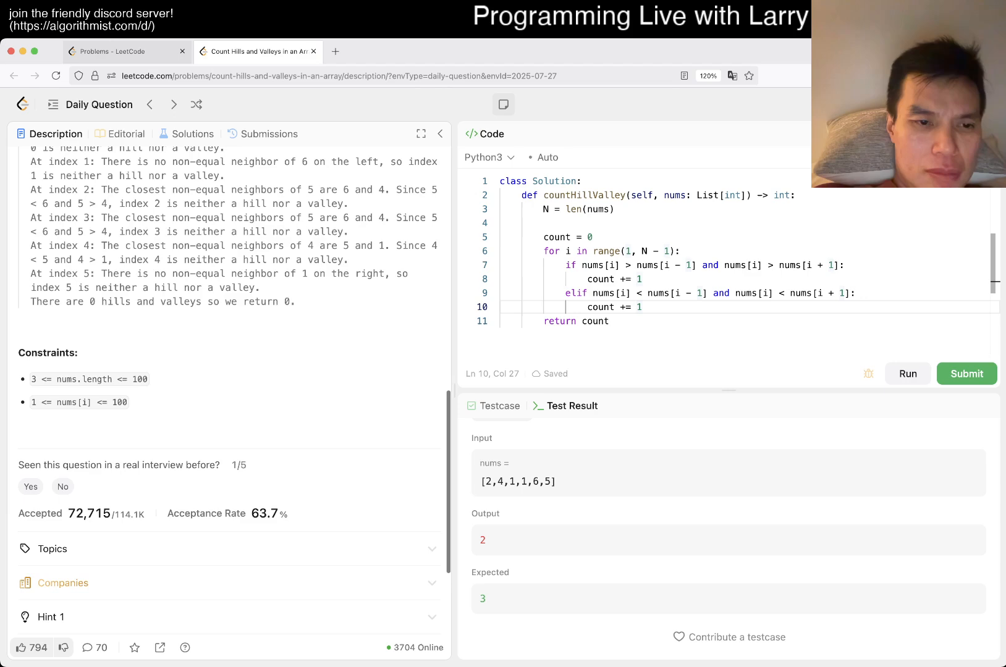
scroll(up, 3)
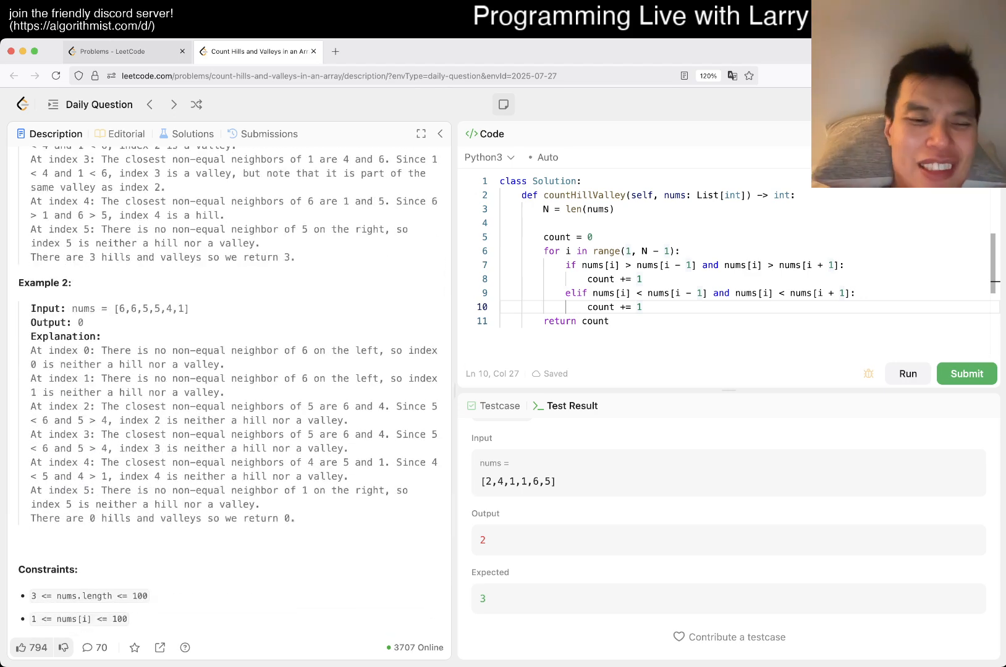
double_click(90, 596)
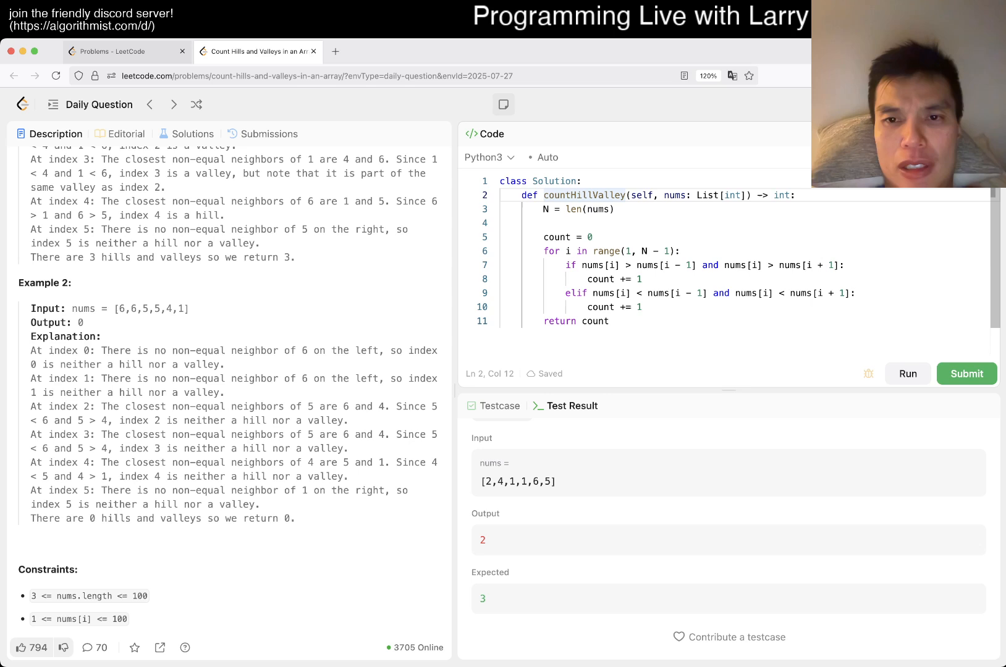
key(Enter)
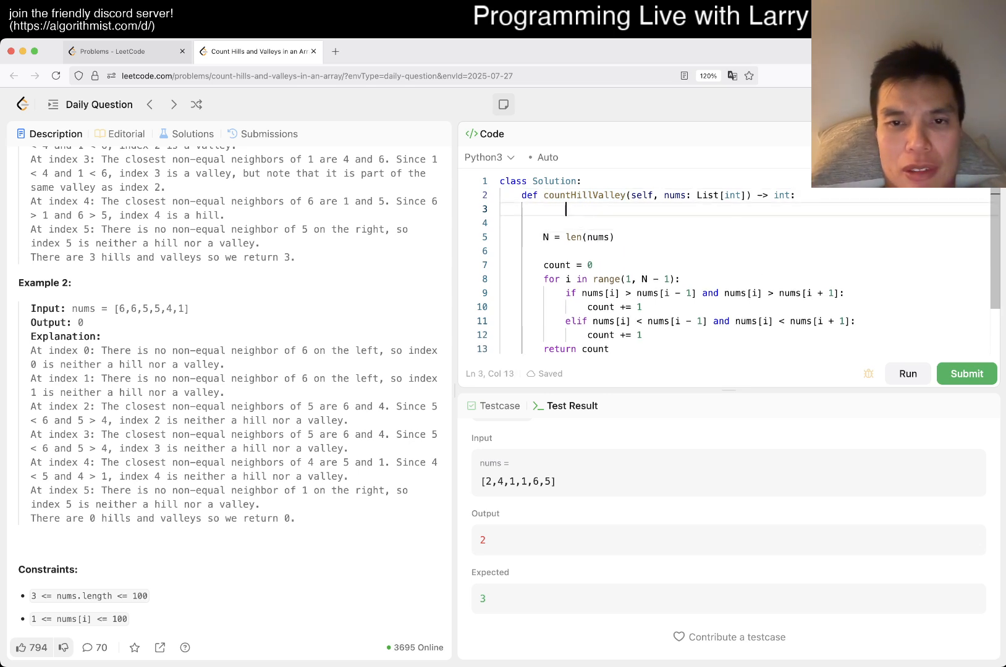
- Build arr by appending x when arr is empty or arr[-1] != x, then set nums = arr
text(arr =)
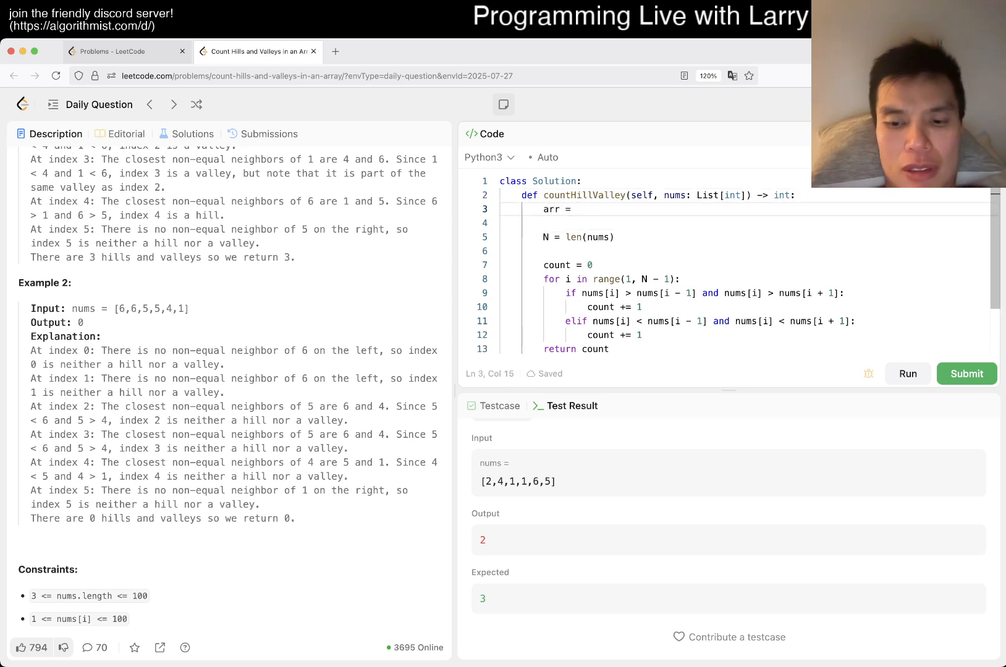
text([])
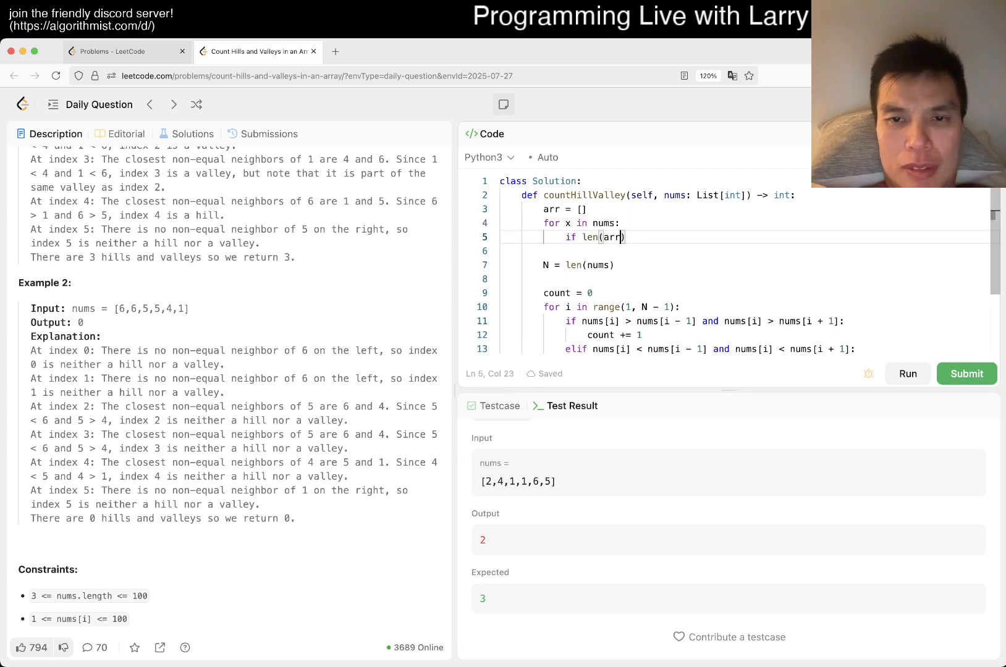
text(> 0 and x !)
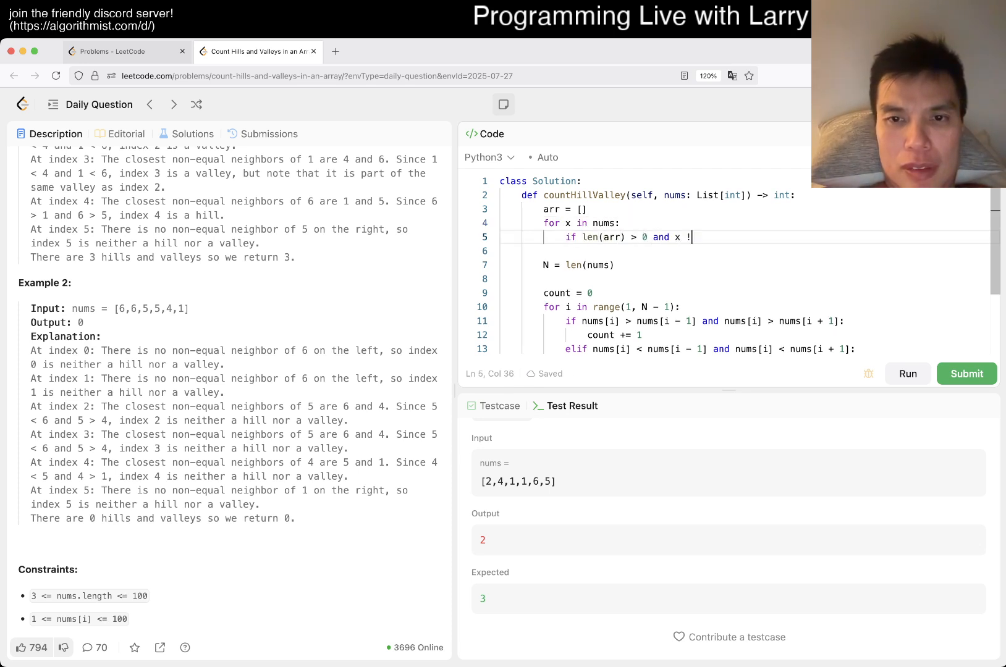
text(= arr[-1])
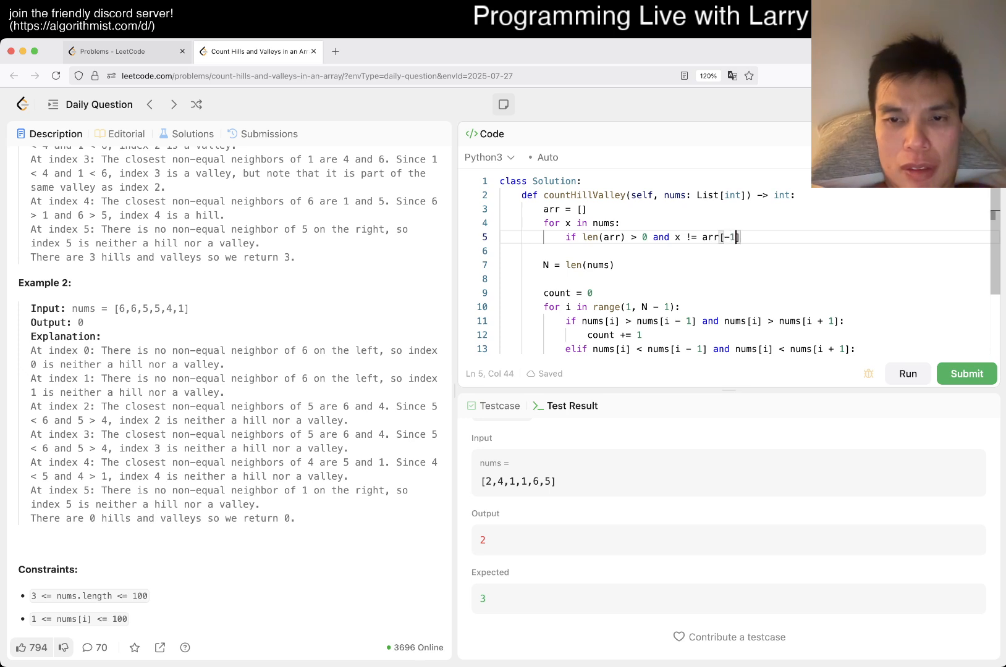
key(Backspace)
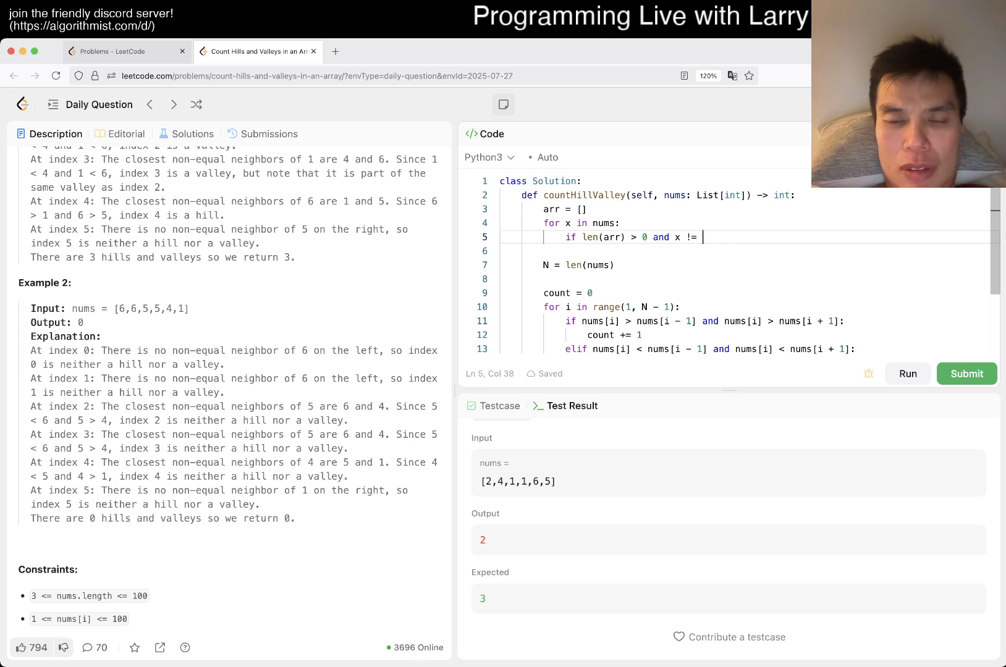
key(Backspace)
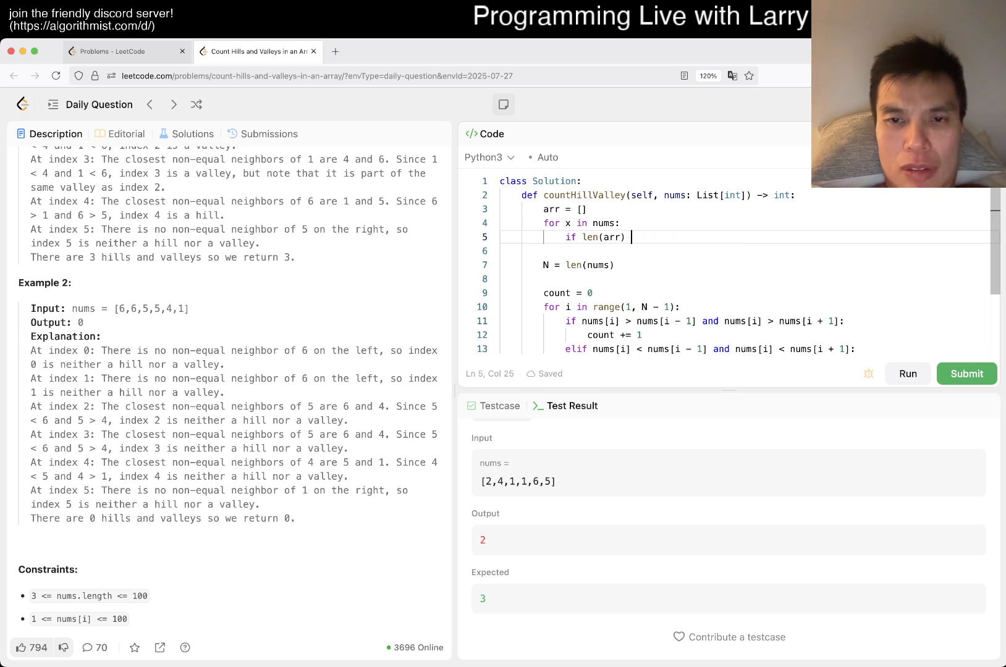
text(== 0 or)
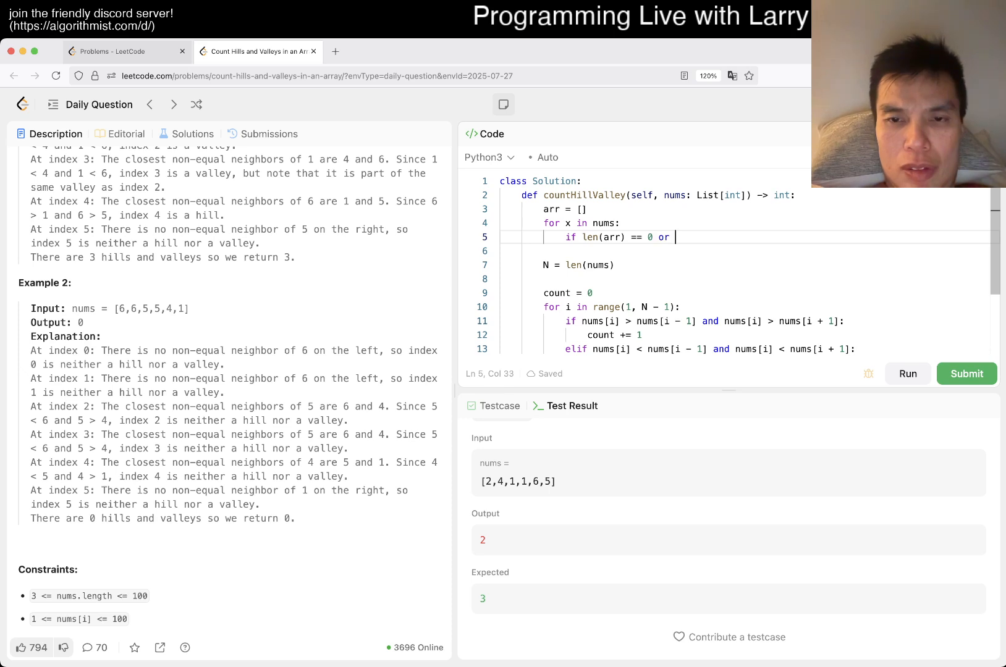
text(arr[-1])
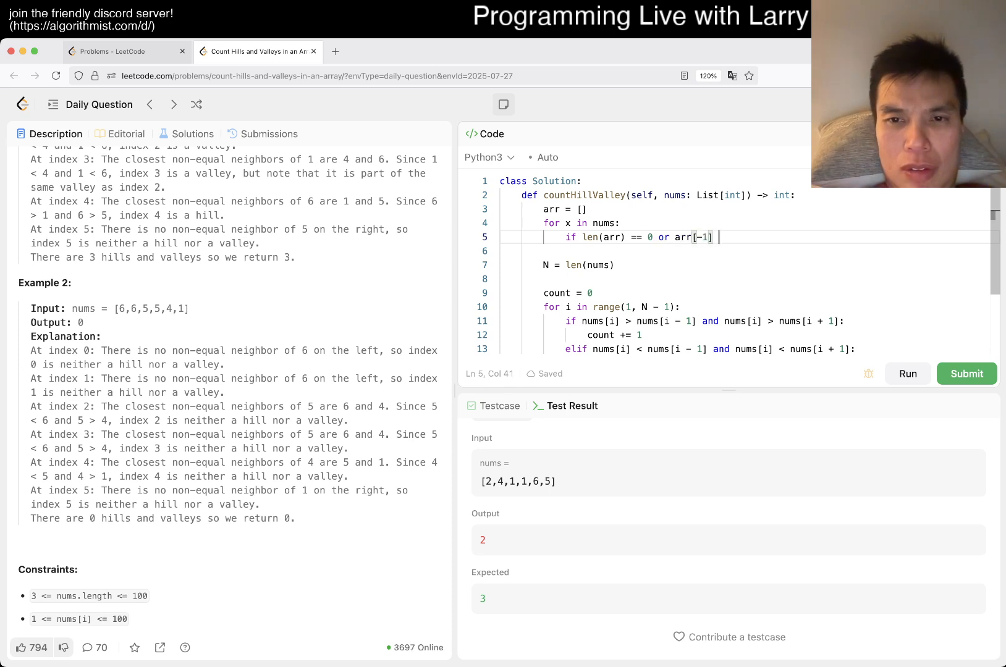
text(!= x:)
text(n)
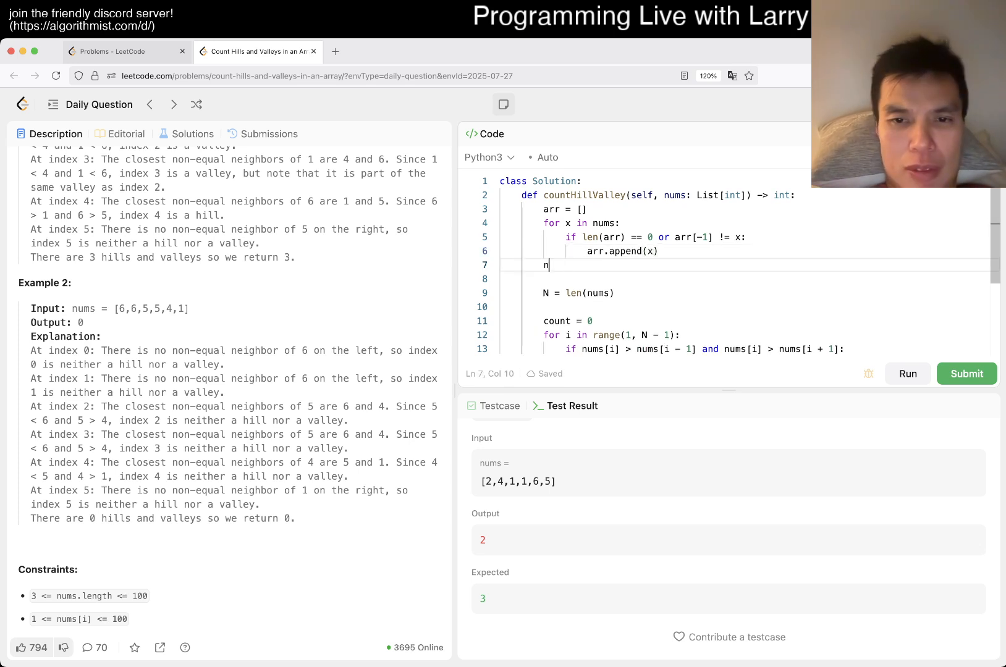
text(ums = arr)
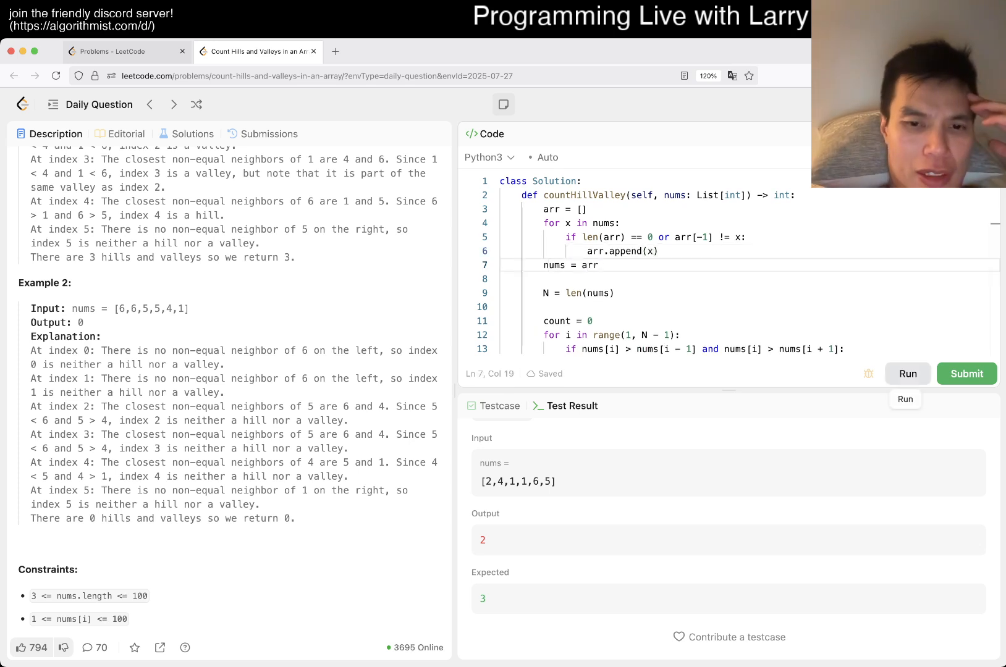
- Run the deduplicated solution on the examples, then submit it for full judging
click(965, 373)
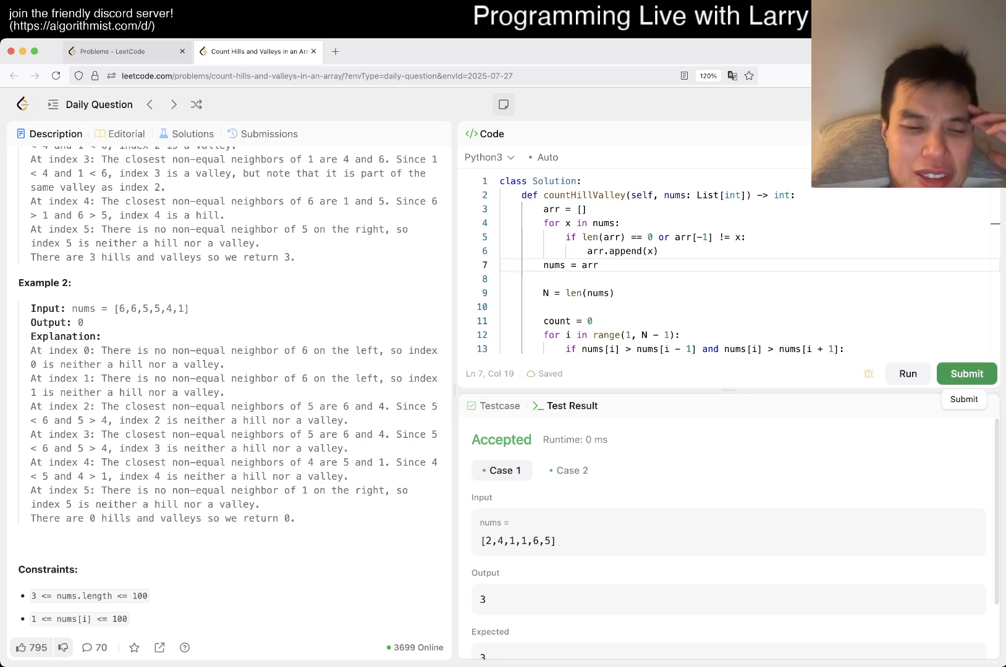
scroll(up, 3)
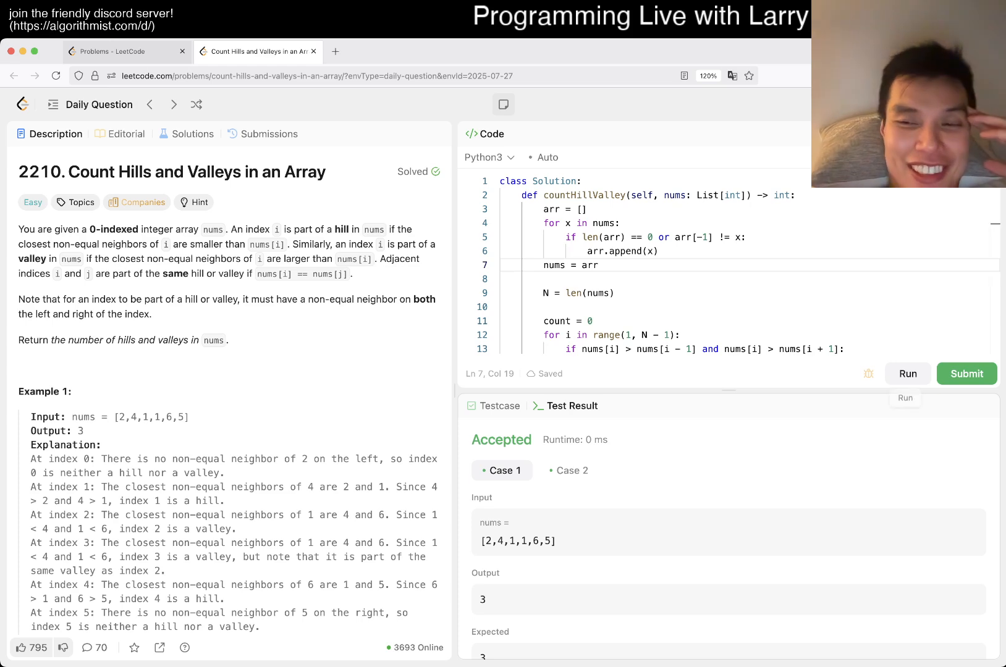
click(966, 373)
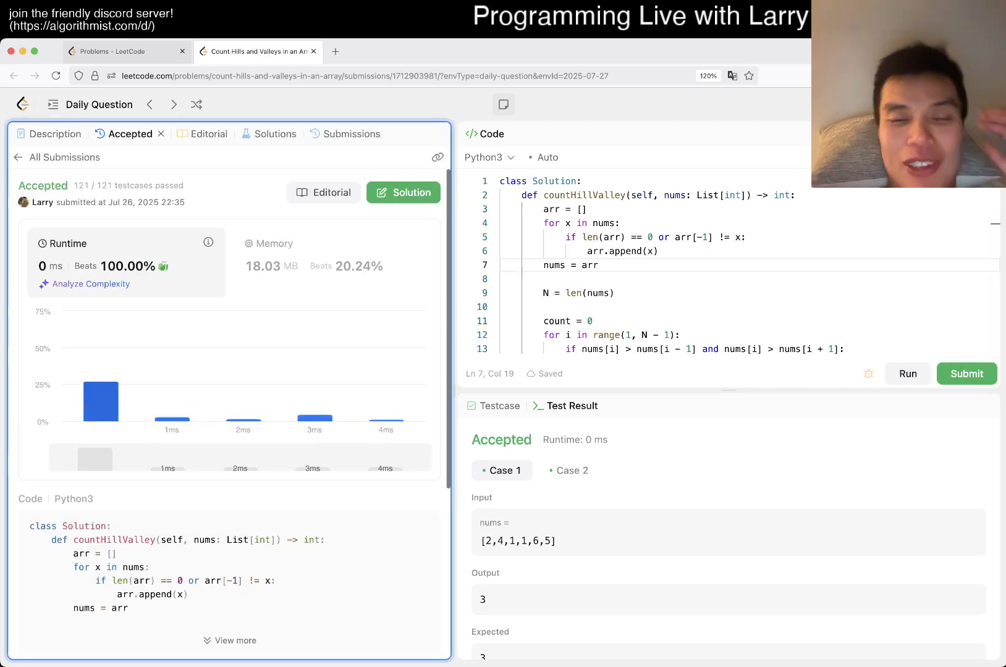